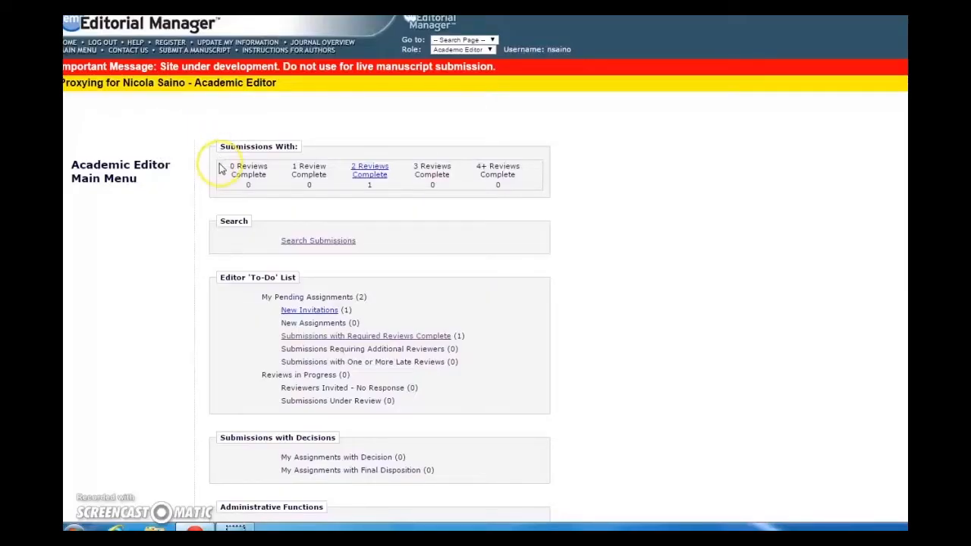
mouse_move(251, 166)
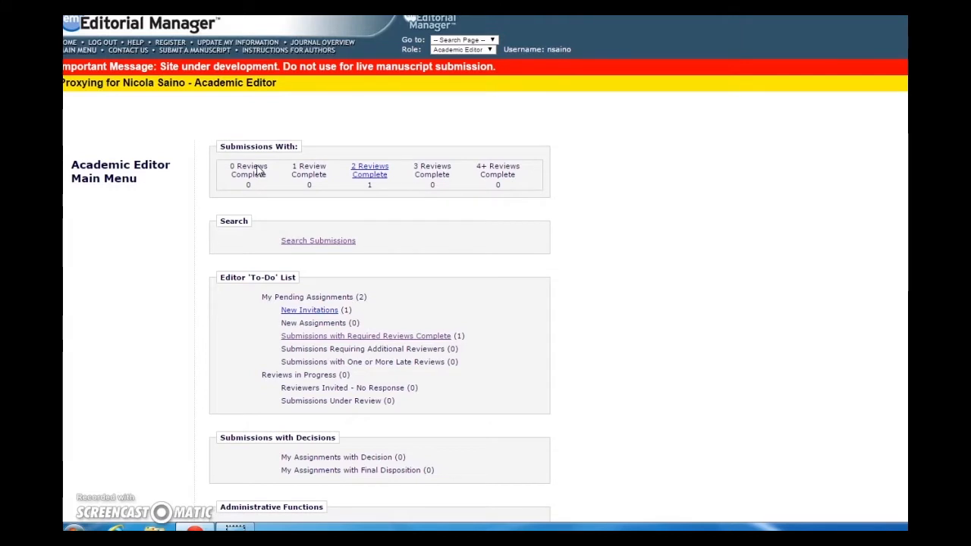
mouse_move(330, 252)
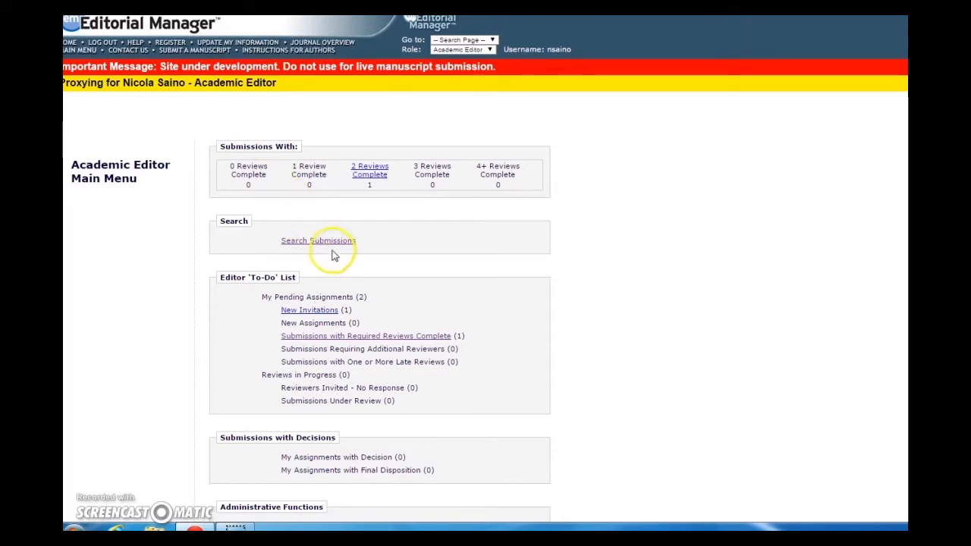
mouse_move(367, 340)
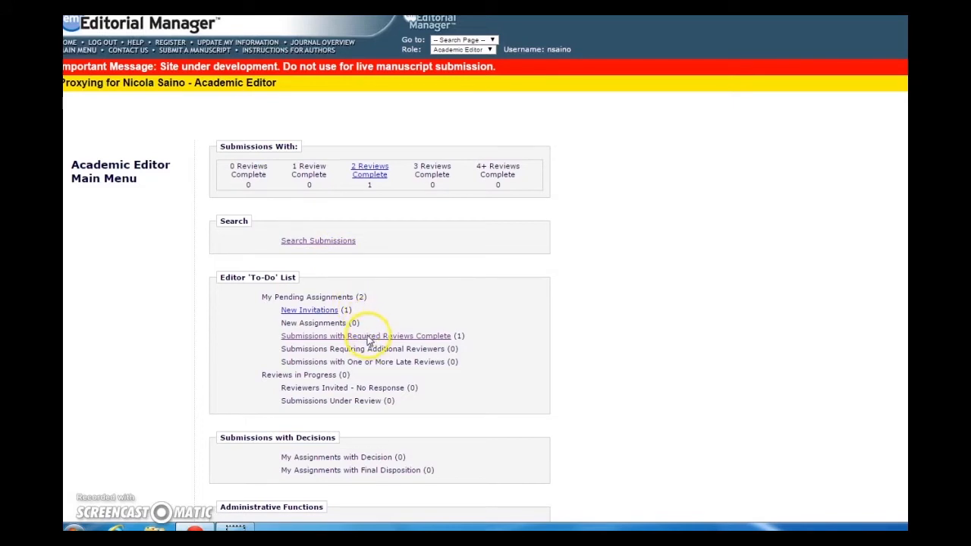
- View the tea manuscript's details from the Submissions with Required Reviews Complete folder, down to the Reviewers section
left_click(366, 335)
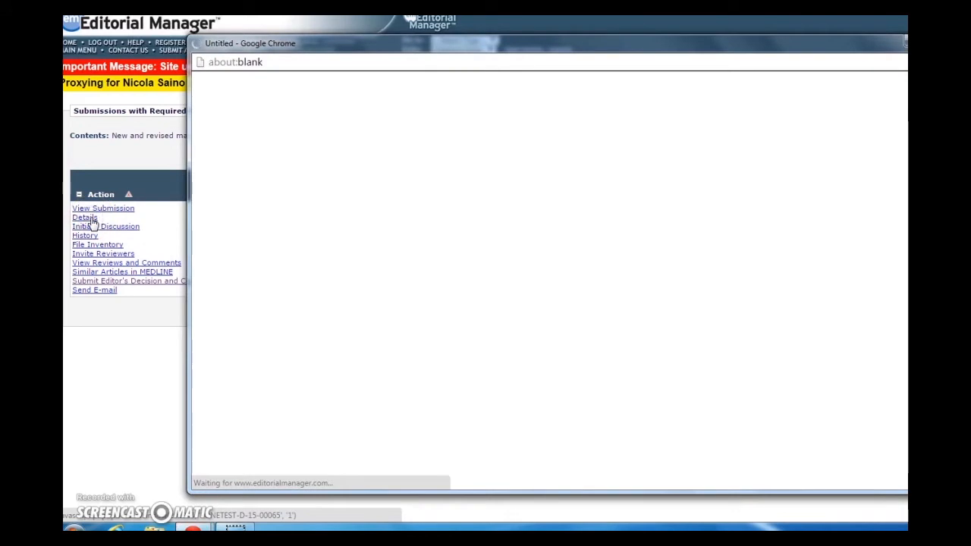
left_click(85, 219)
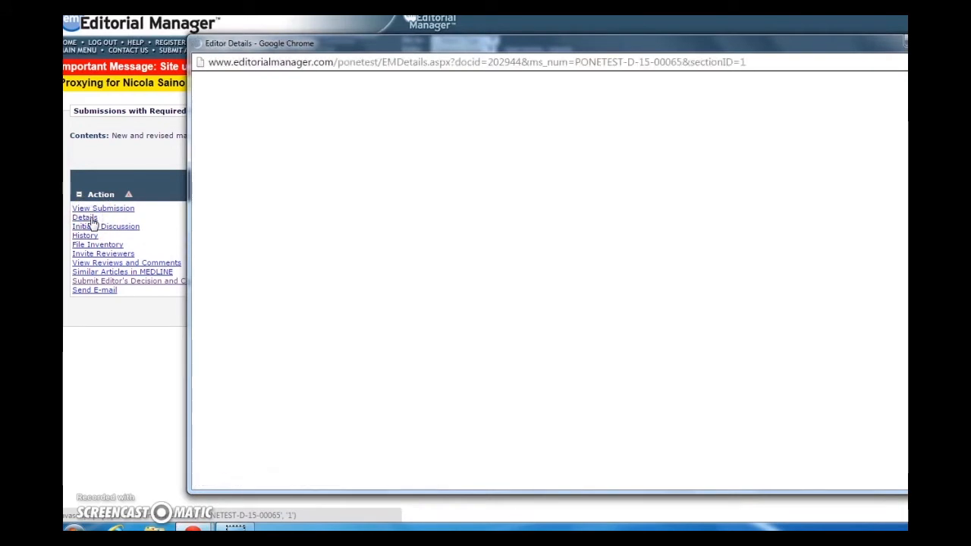
left_click(85, 218)
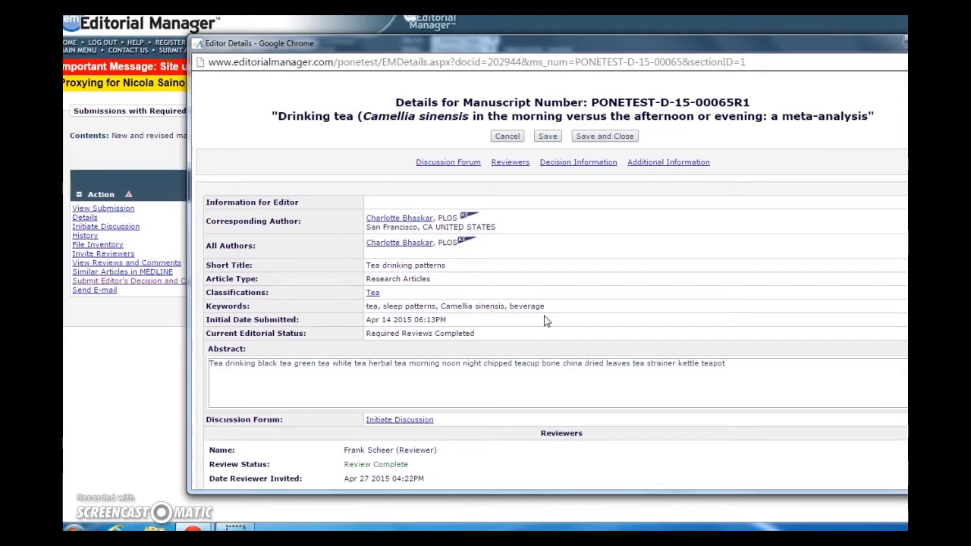
mouse_move(548, 321)
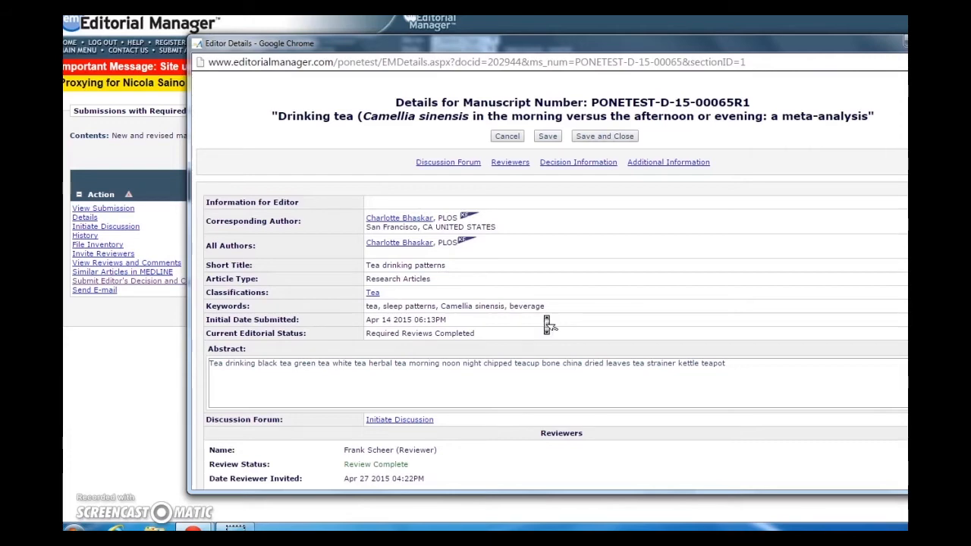
scroll("down", 3)
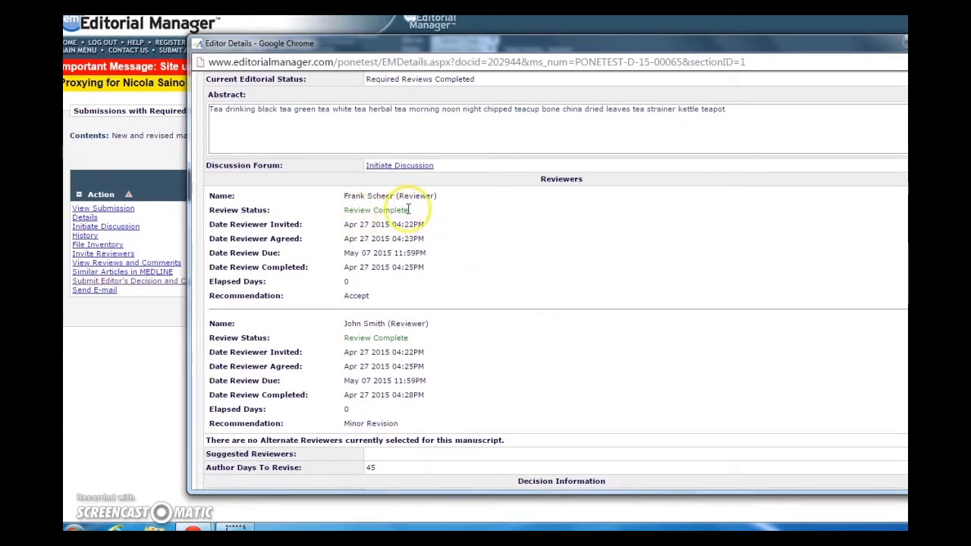
mouse_move(513, 236)
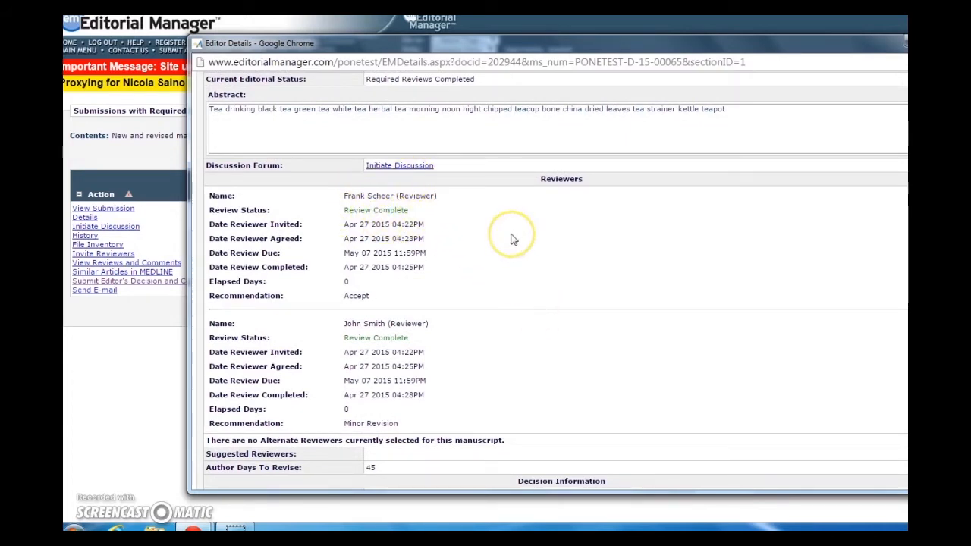
mouse_move(513, 236)
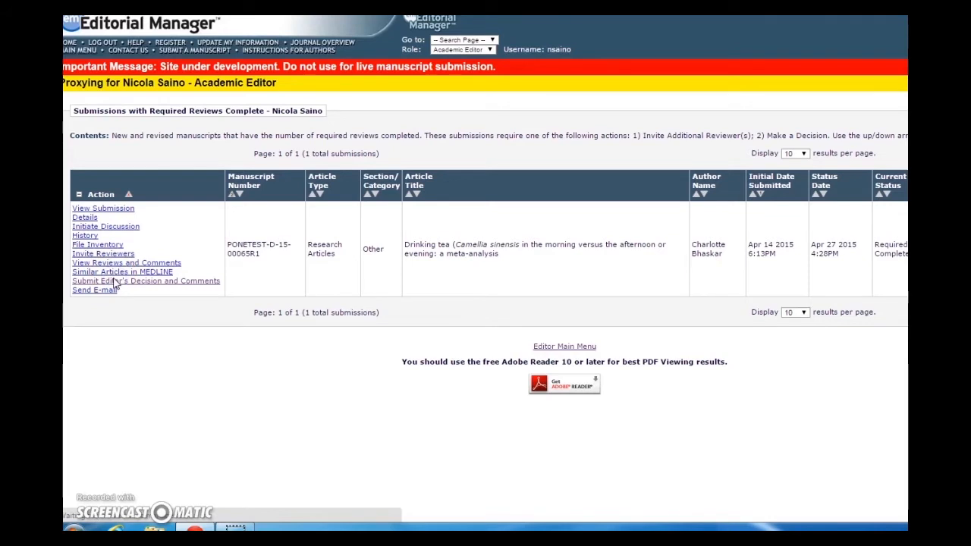
- Begin the editor's decision for the manuscript and choose Minor Revision
left_click(146, 281)
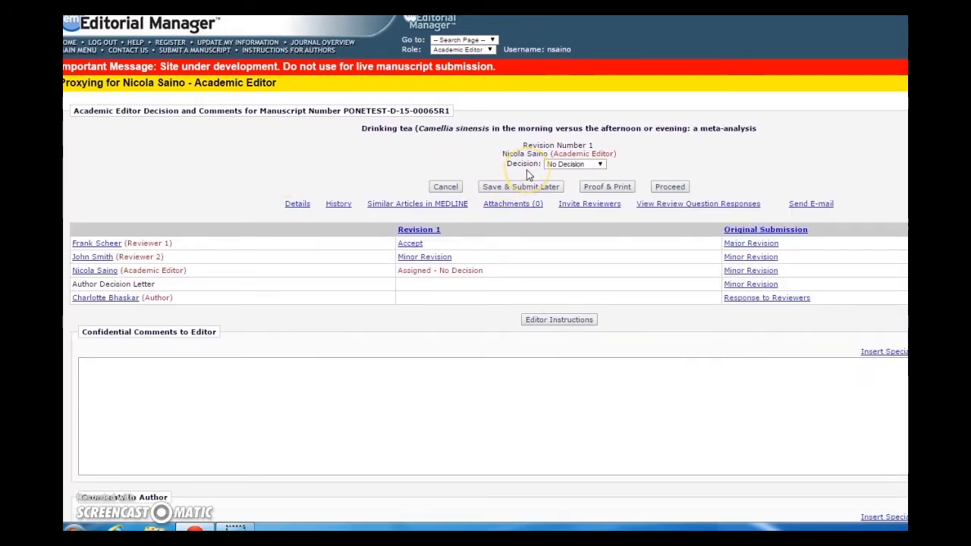
mouse_move(583, 169)
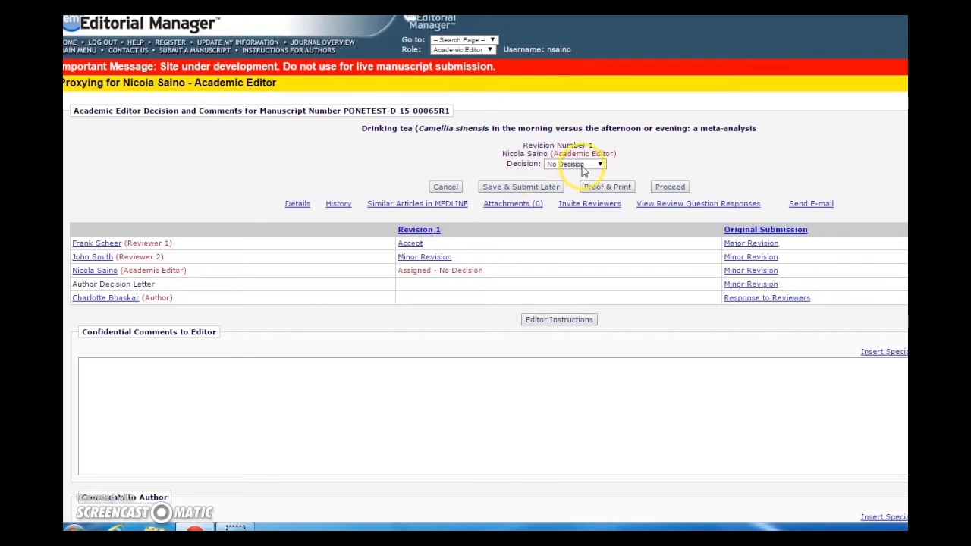
left_click(575, 164)
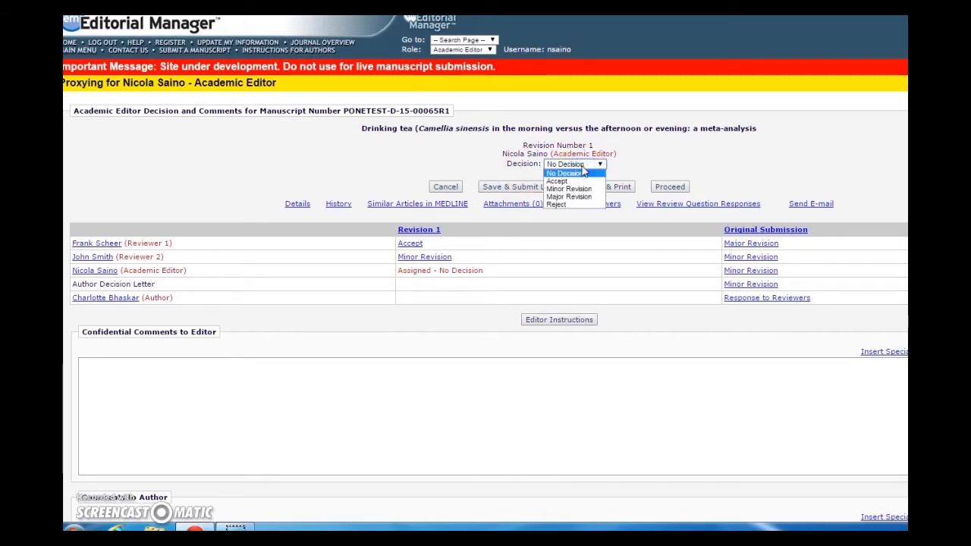
mouse_move(568, 188)
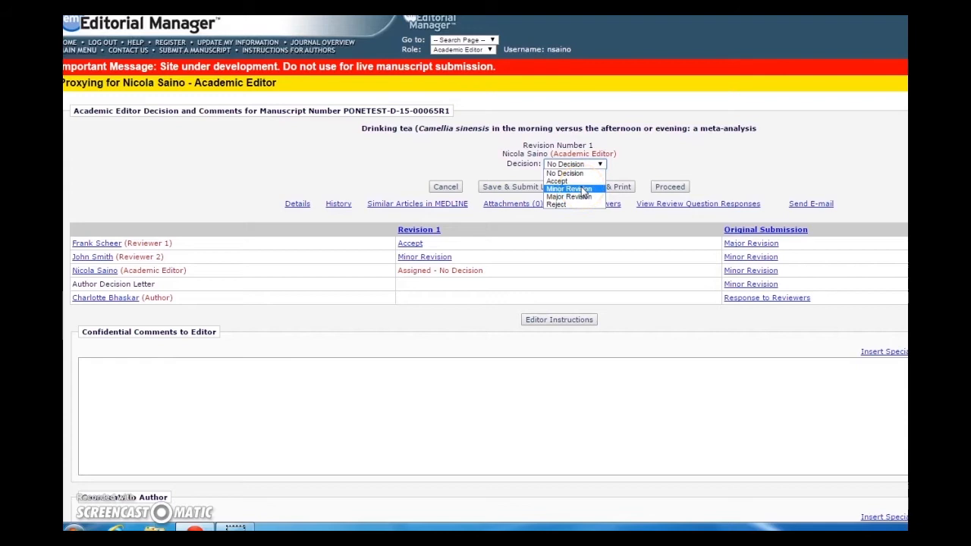
left_click(569, 188)
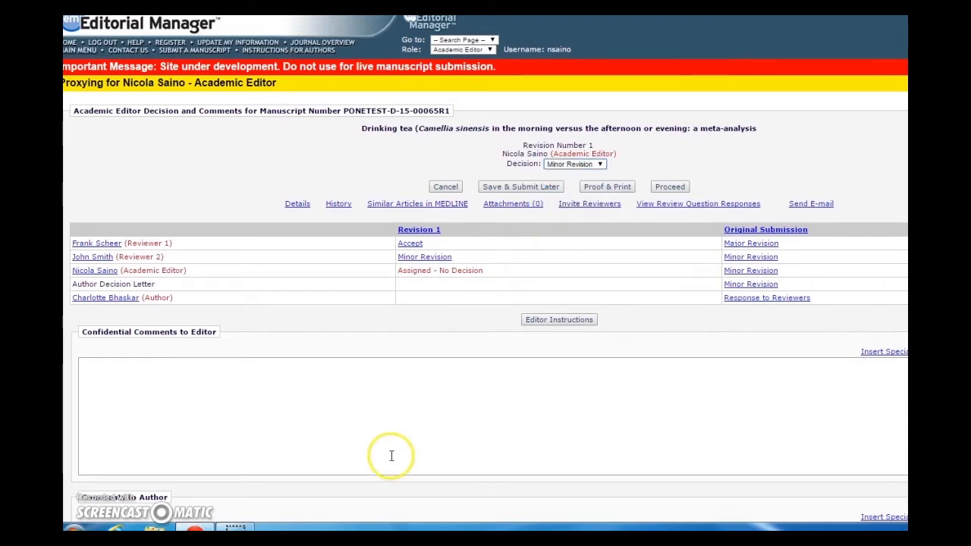
- Review the decision questions and proceed through the Draft Decision page to Notify Author
scroll("down", 3)
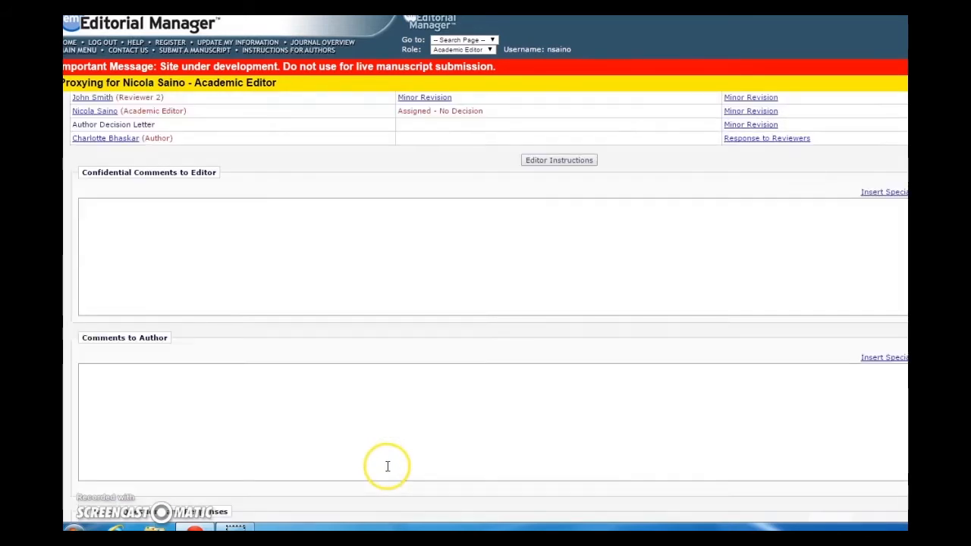
scroll("down", 3)
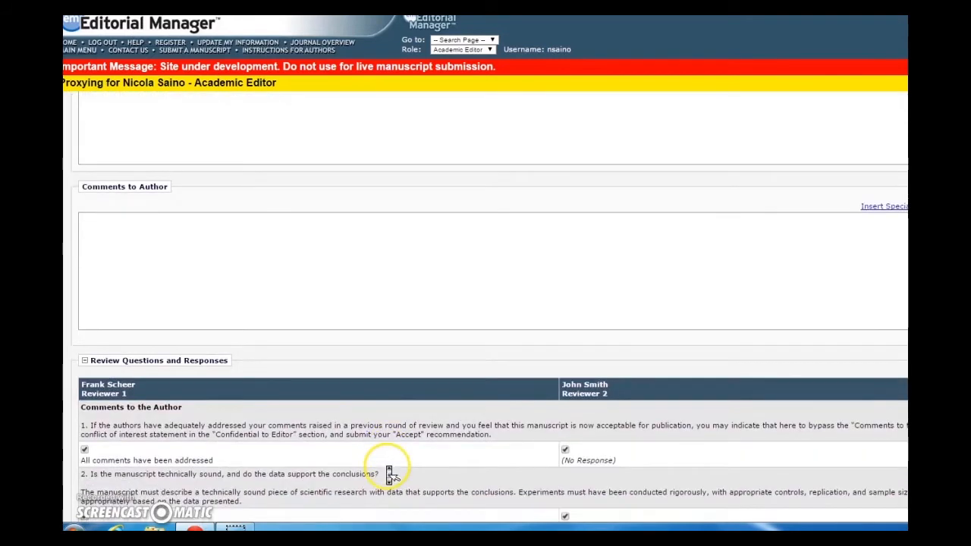
scroll("down", 3)
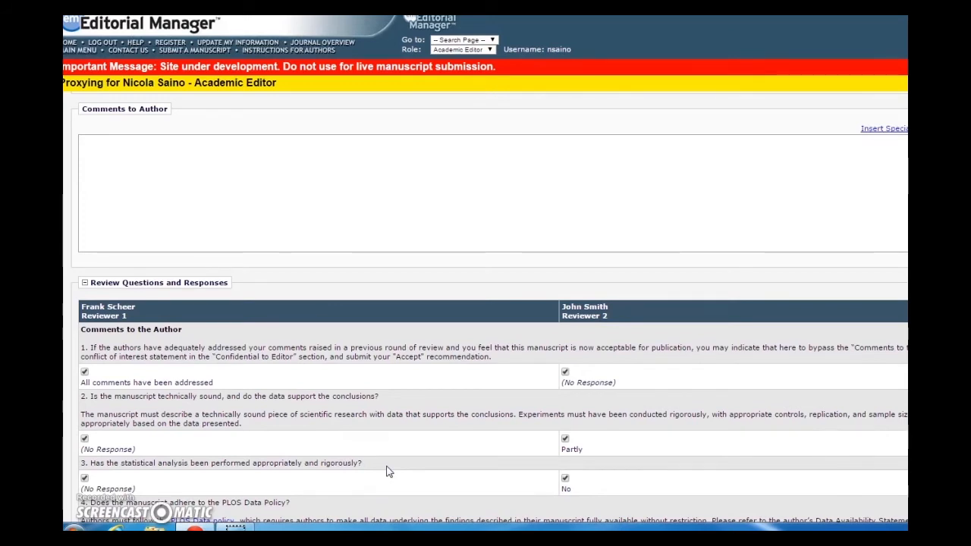
scroll("down", 3)
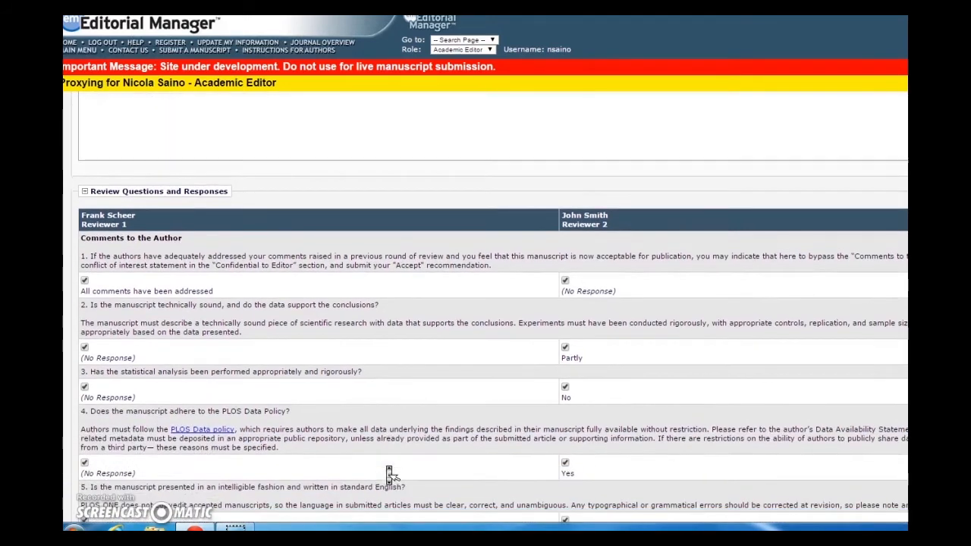
mouse_move(388, 471)
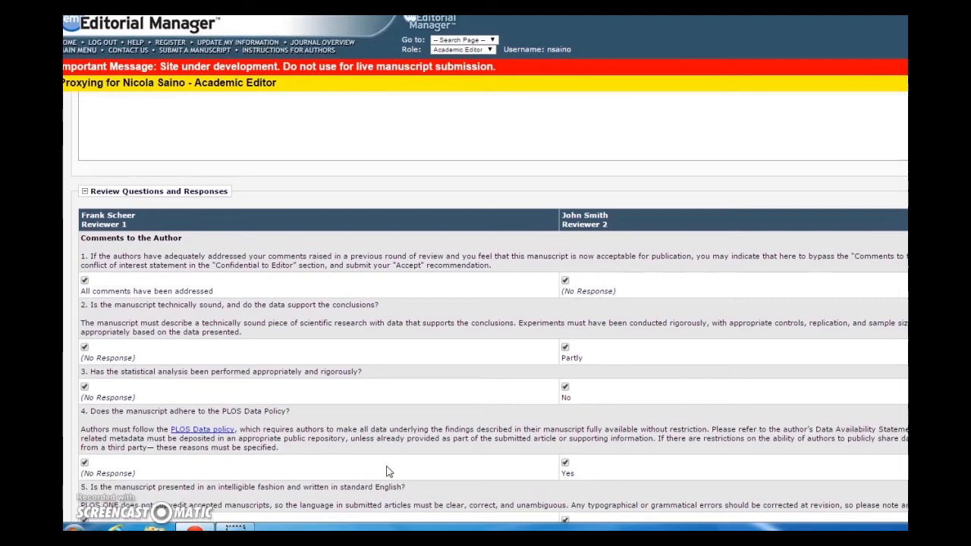
scroll("up", 3)
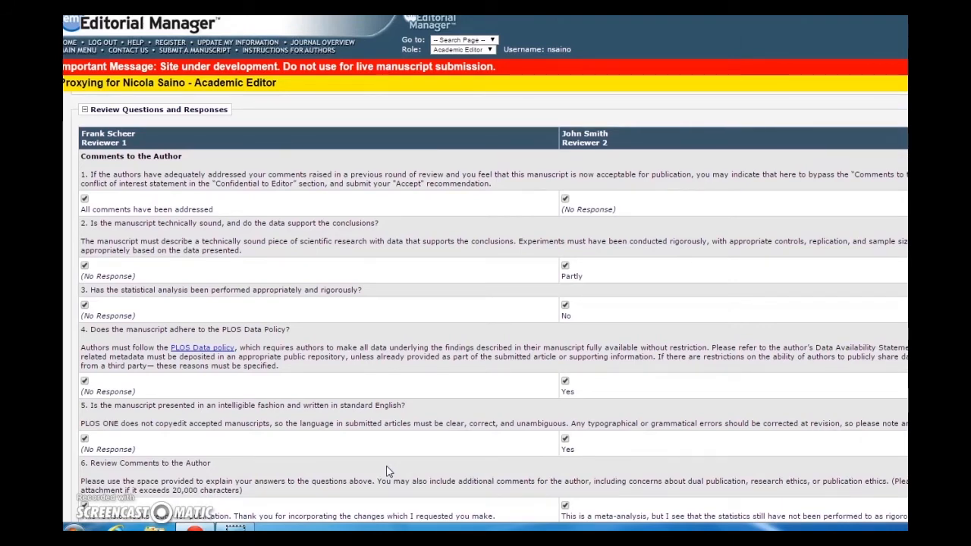
scroll("down", 3)
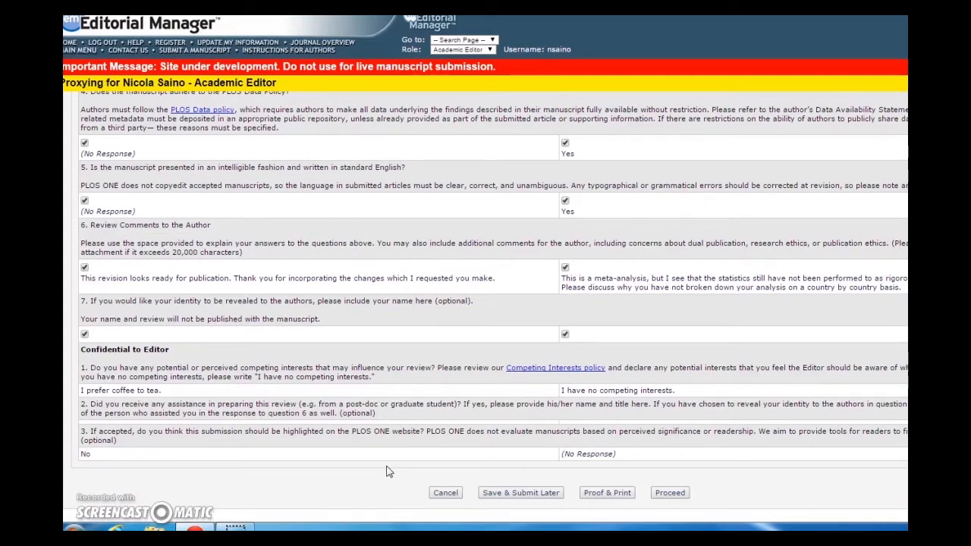
mouse_move(607, 491)
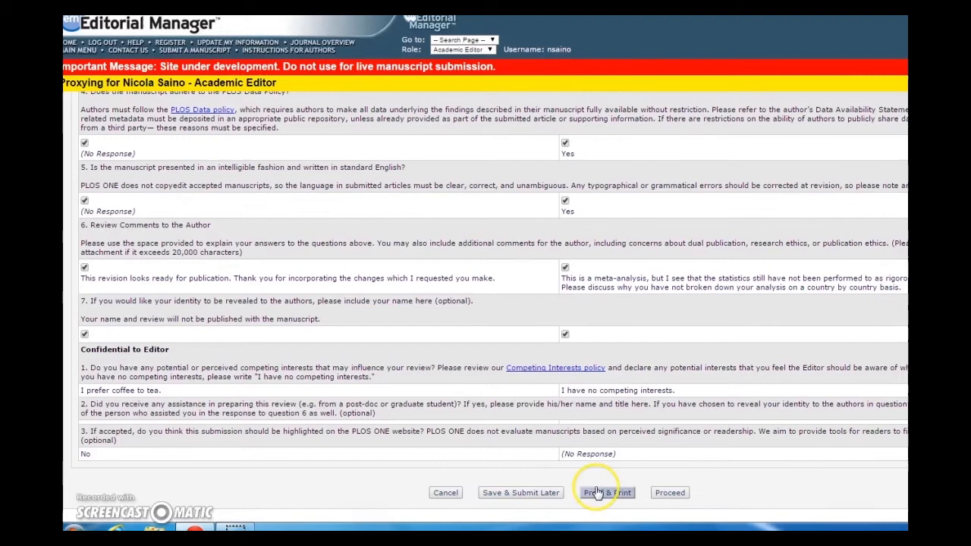
mouse_move(667, 491)
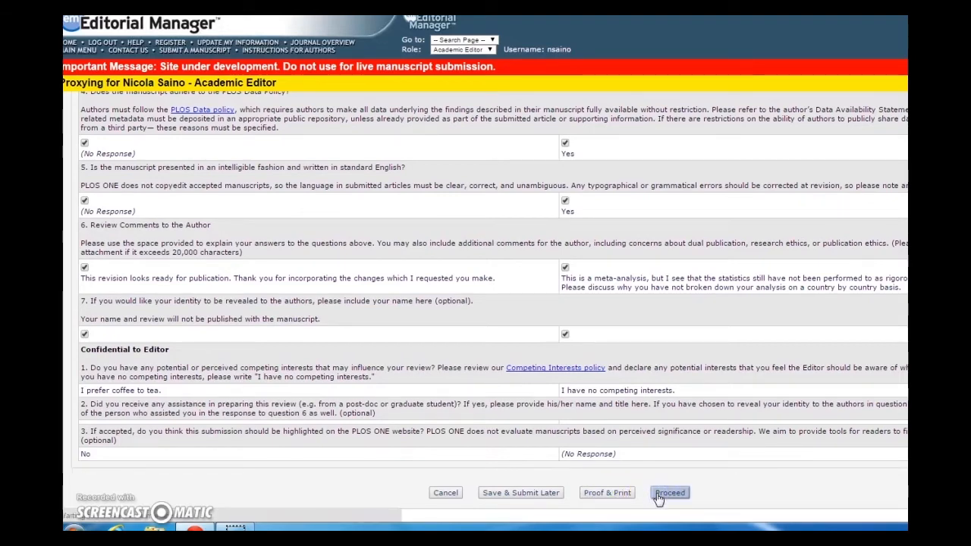
left_click(667, 492)
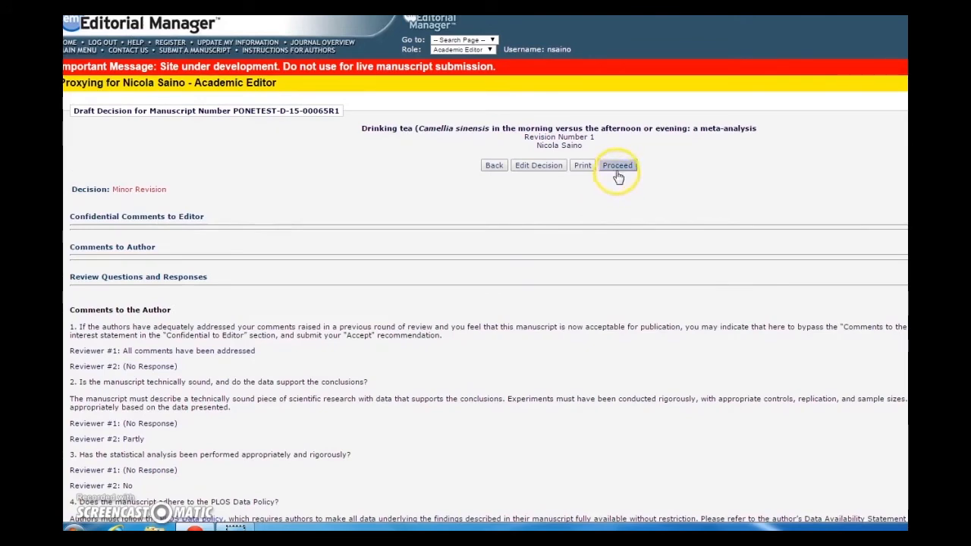
left_click(617, 166)
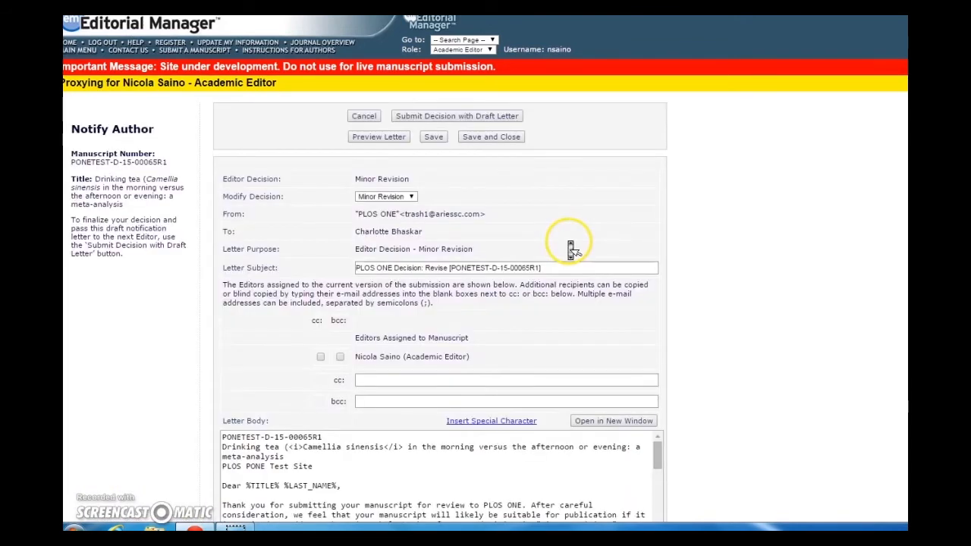
- Select the *** ACADEMIC EDITOR: PLEASE INSERT COMMENTS HERE *** paragraph in the Letter Body
scroll("down", 3)
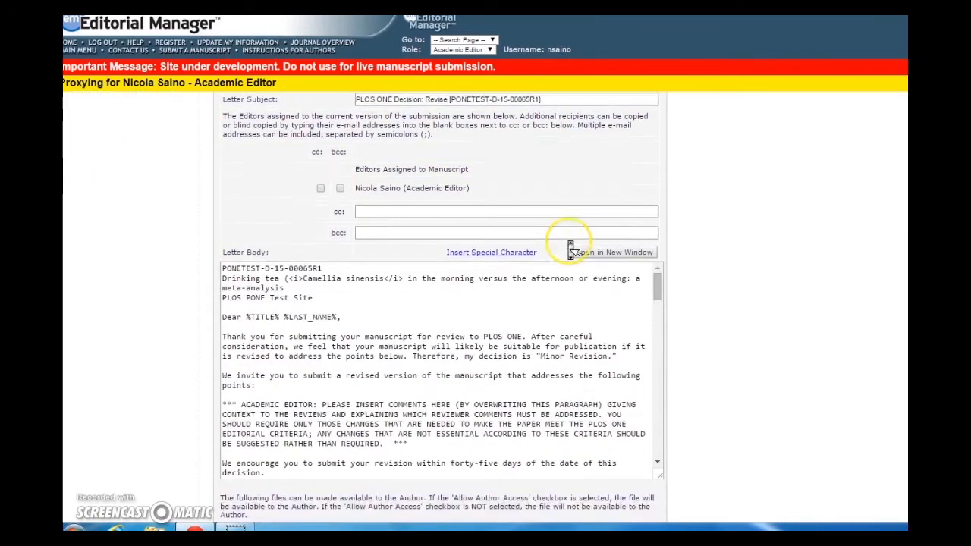
scroll("down", 3)
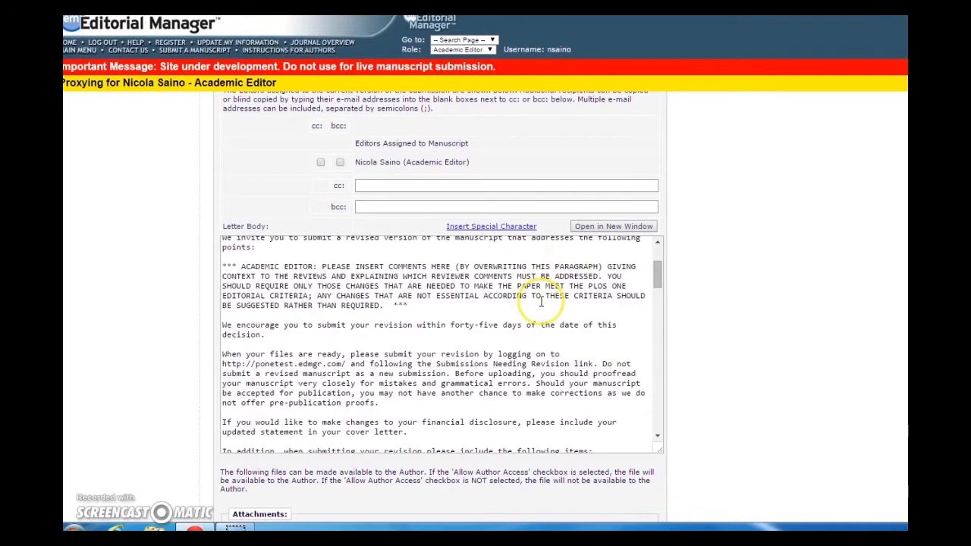
mouse_move(540, 302)
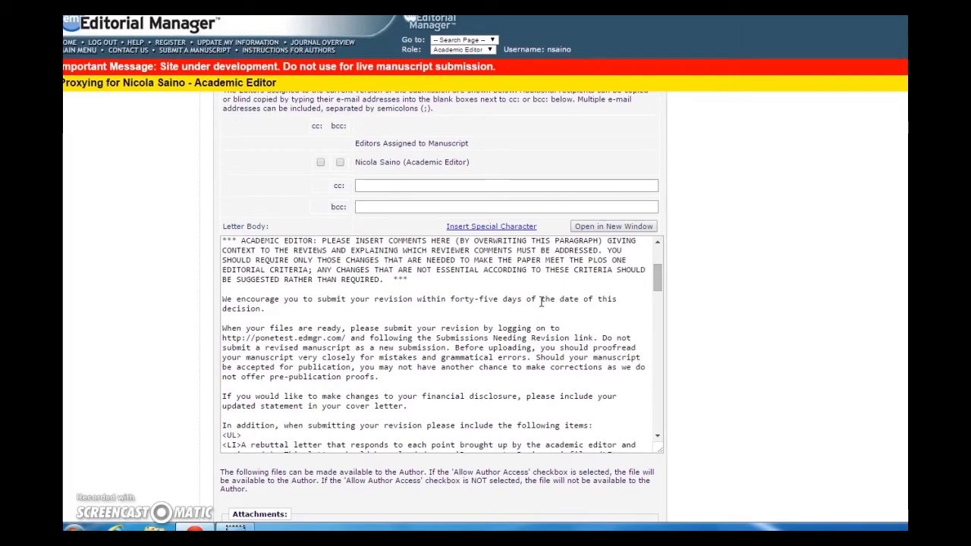
scroll("up", 3)
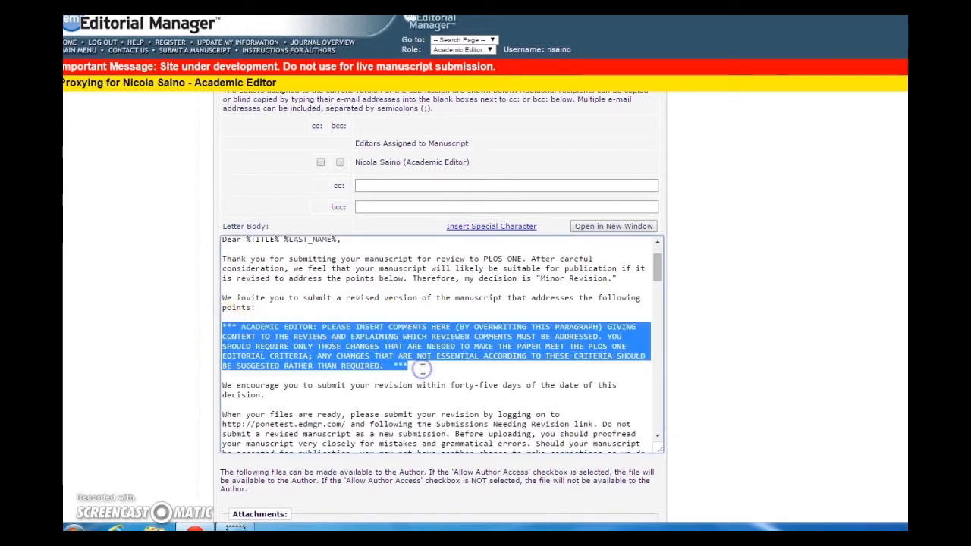
- Replace the placeholder paragraph with 'Please revise this paper.'
type("p")
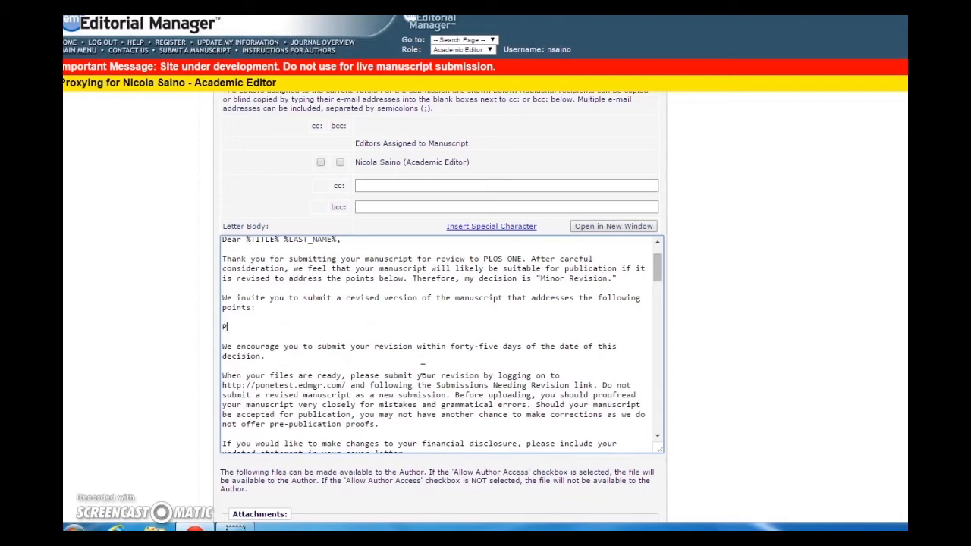
type("lease re")
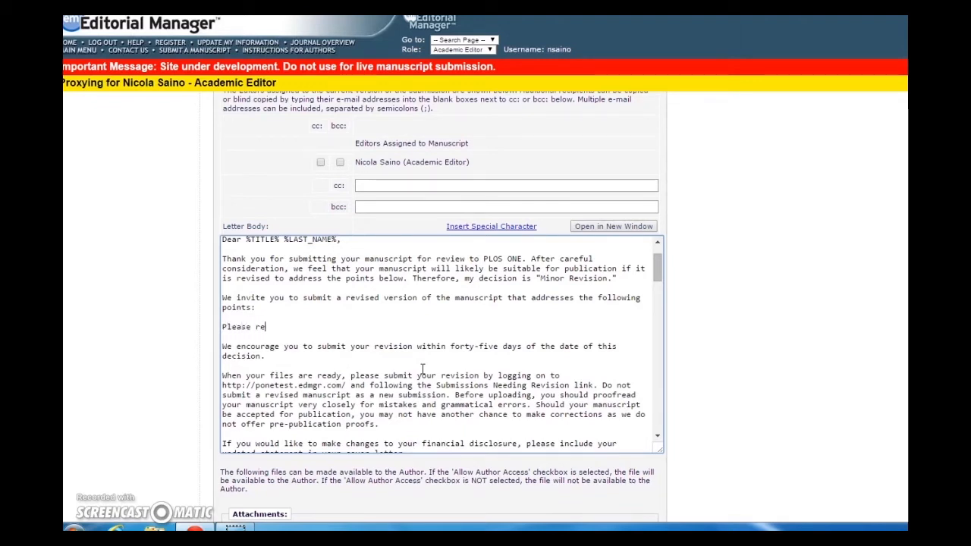
type("vise this paper")
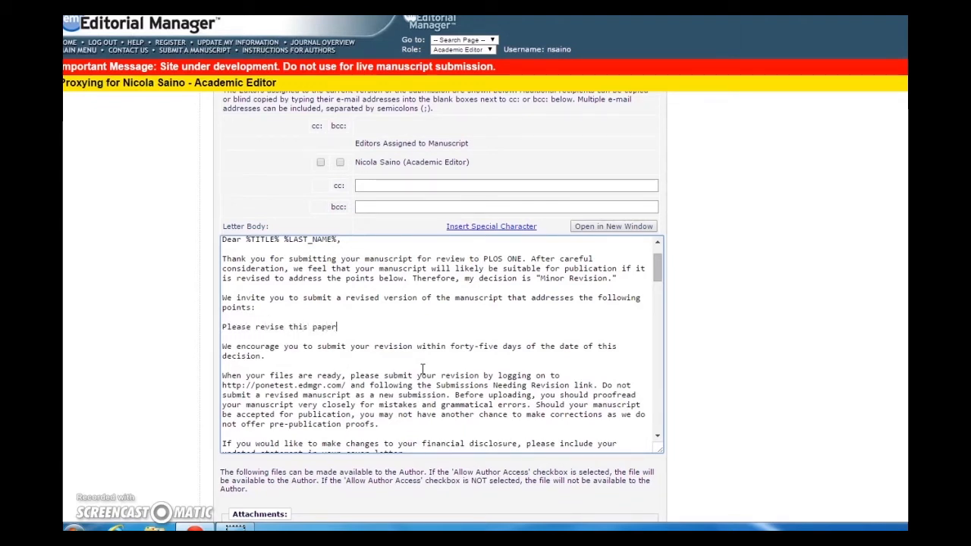
type(".")
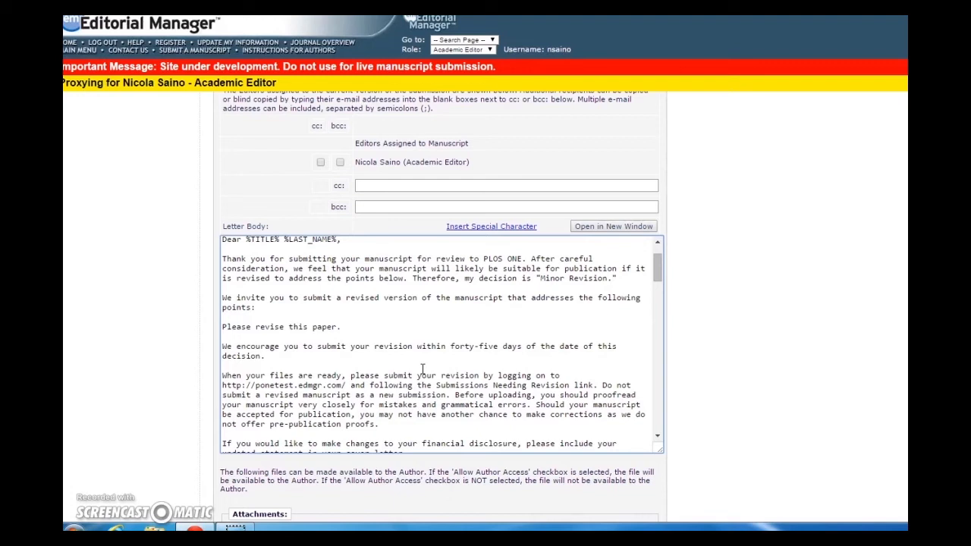
mouse_move(422, 379)
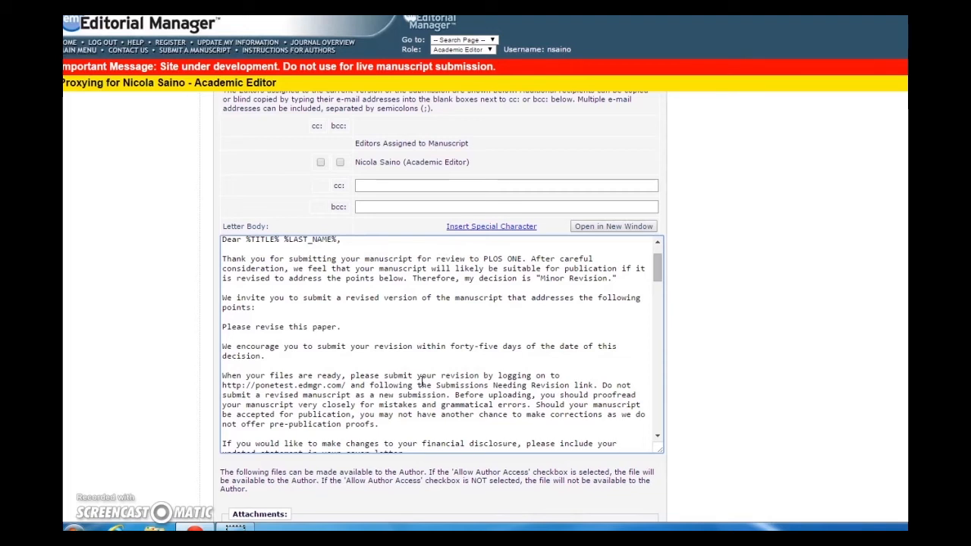
mouse_move(713, 311)
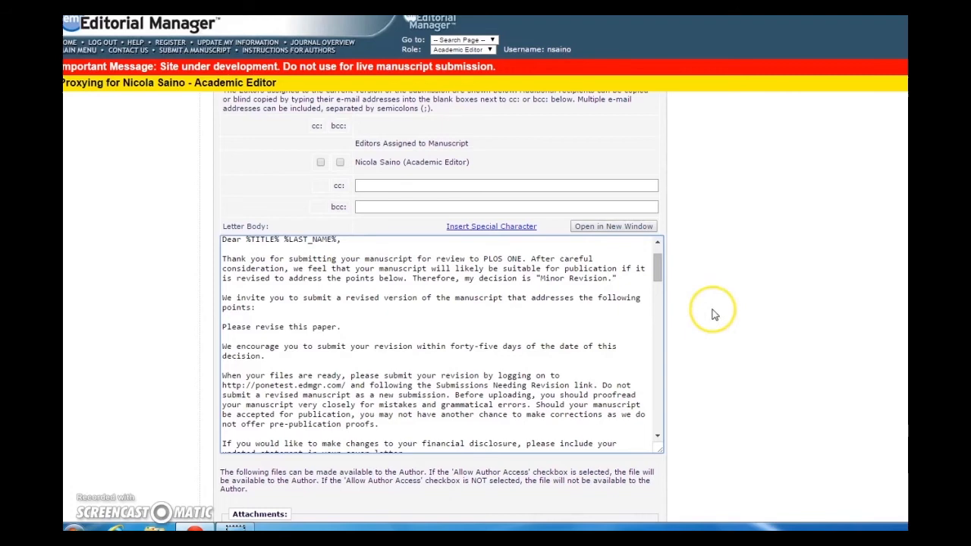
- Submit the Minor Revision decision with the edited draft letter to the author
scroll("down", 3)
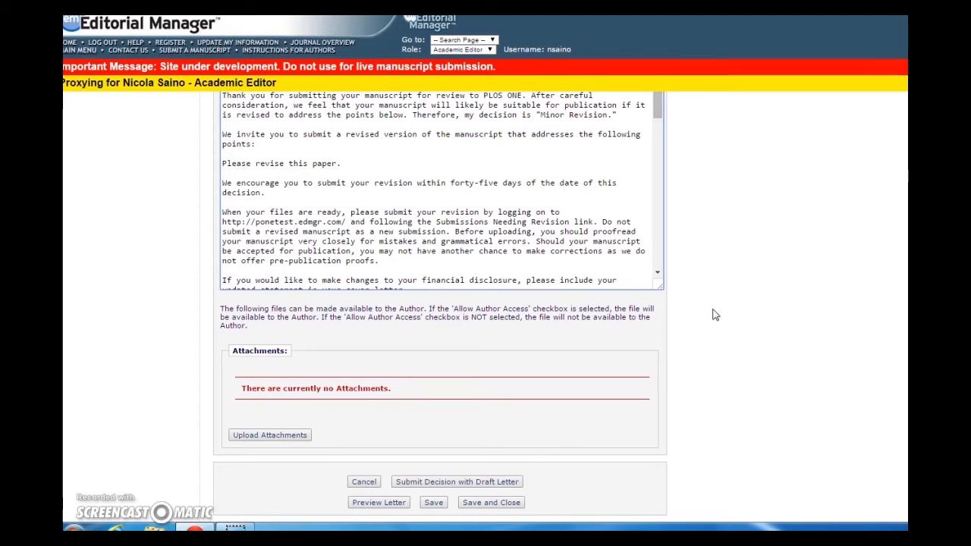
left_click(342, 164)
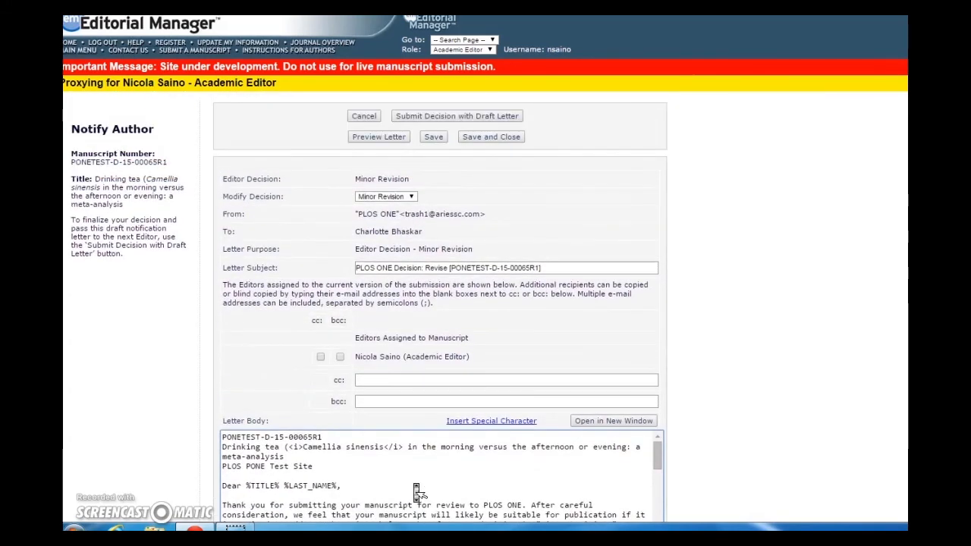
scroll("down", 3)
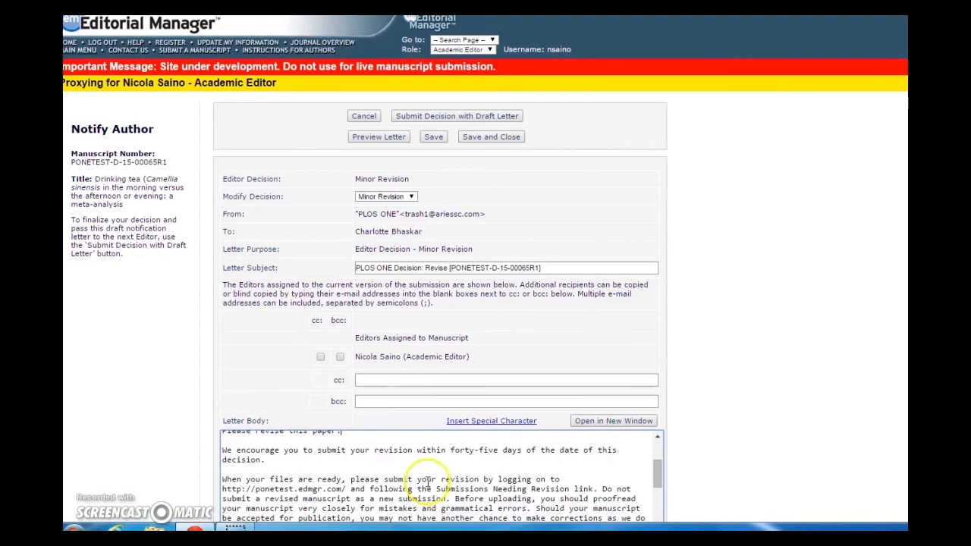
scroll("down", 3)
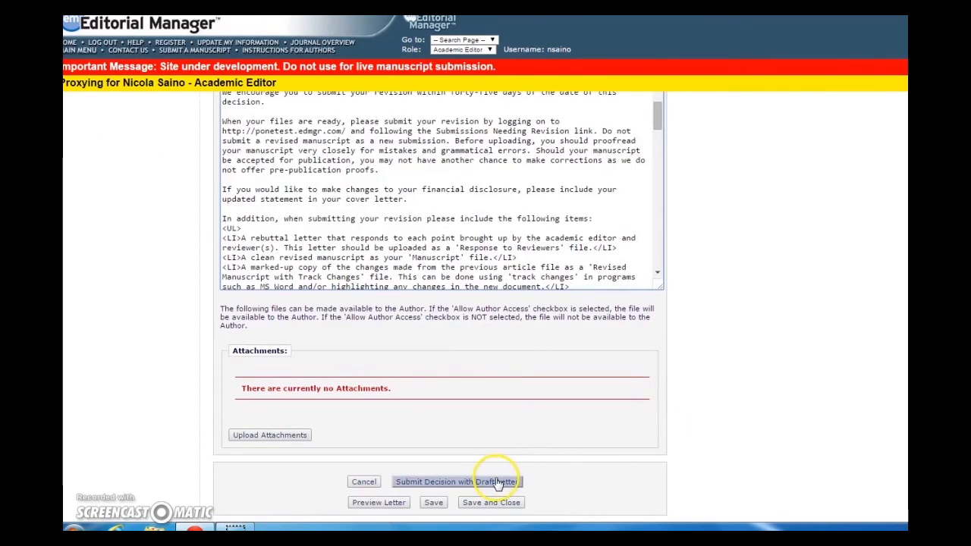
mouse_move(506, 446)
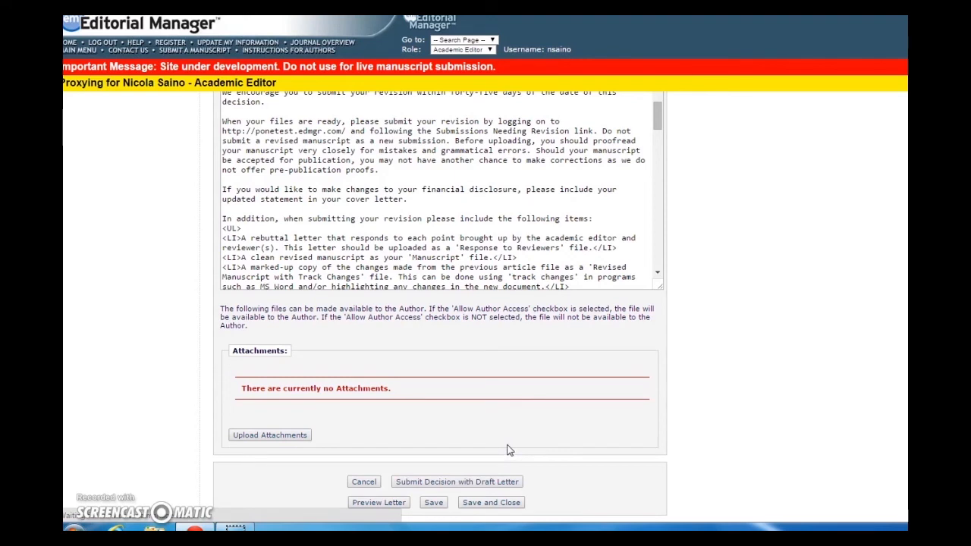
left_click(455, 483)
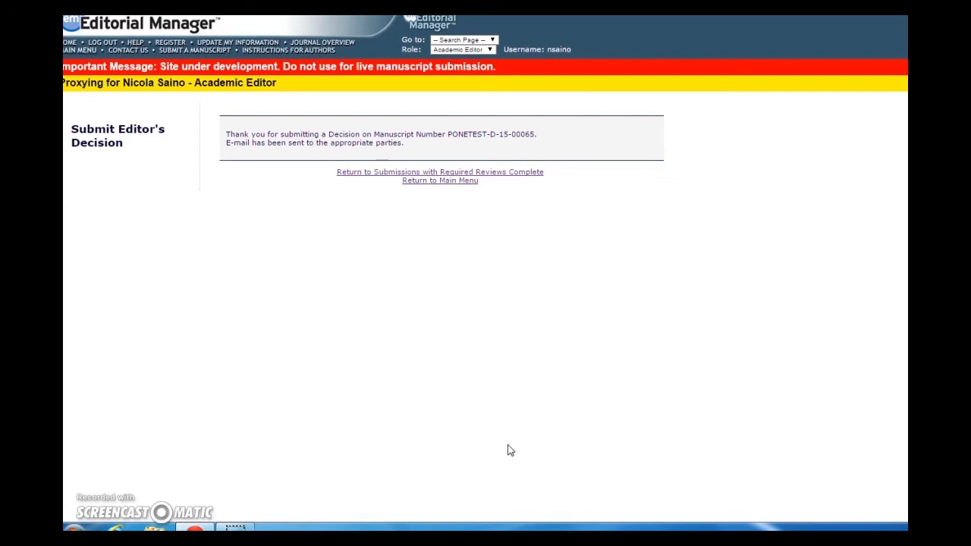
mouse_move(489, 237)
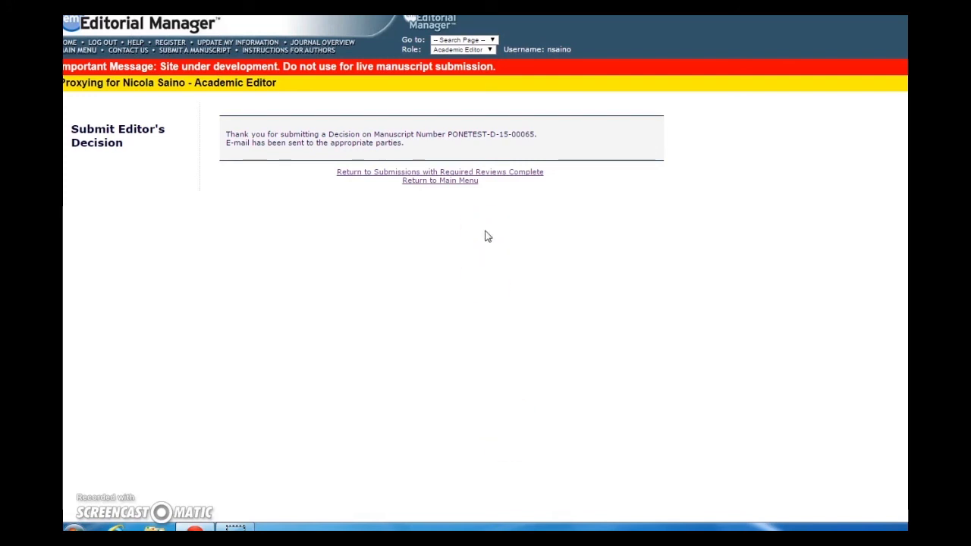